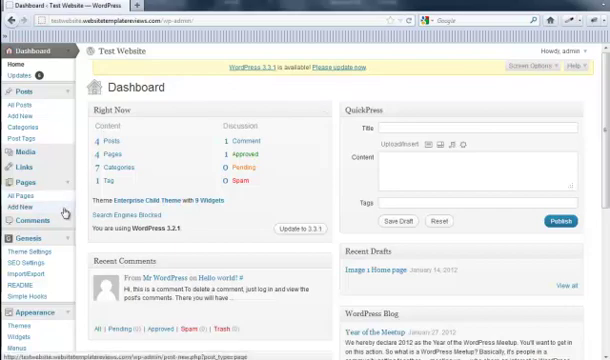
- Search the plugin directory for 'simple s', install Genesis Simple Sidebars and activate it
scroll("down", 3)
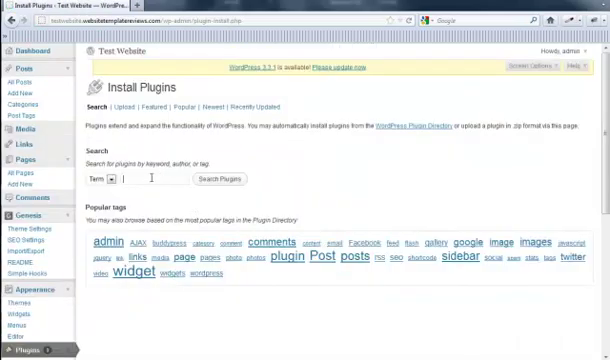
type("simple sidebars")
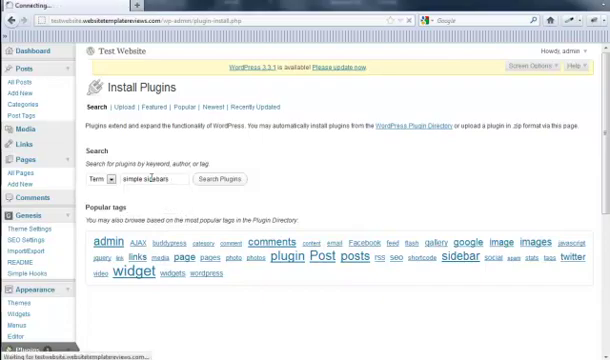
left_click(216, 180)
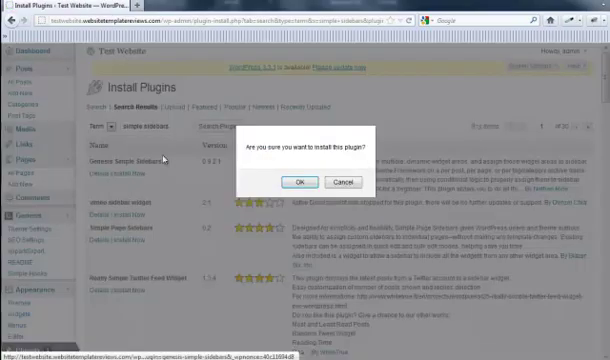
left_click(292, 182)
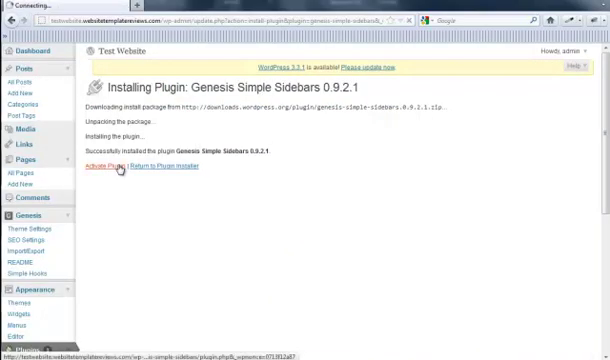
left_click(108, 168)
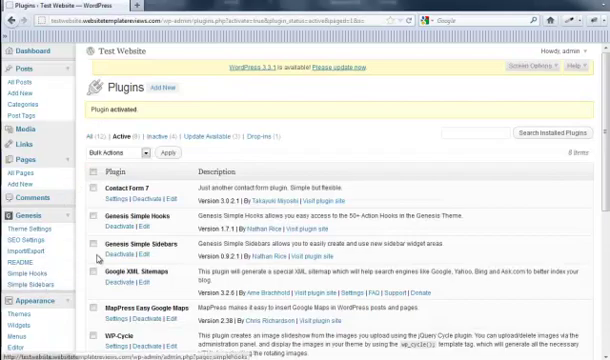
- Reach the Simple Sidebars entry under Genesis in the admin menu
scroll("down", 3)
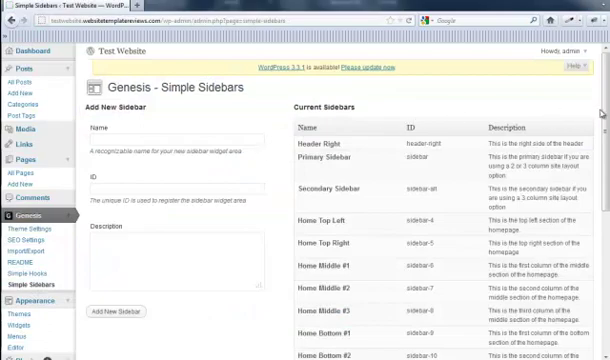
- Add a new sidebar named 'Test Sidebar' with description 'Test Sidebar'
scroll("down", 3)
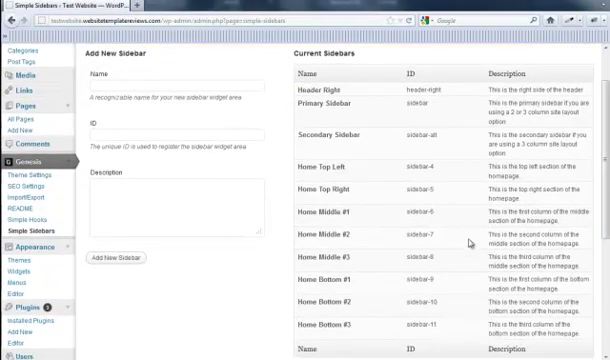
scroll("up", 3)
type("Test Sidebar1")
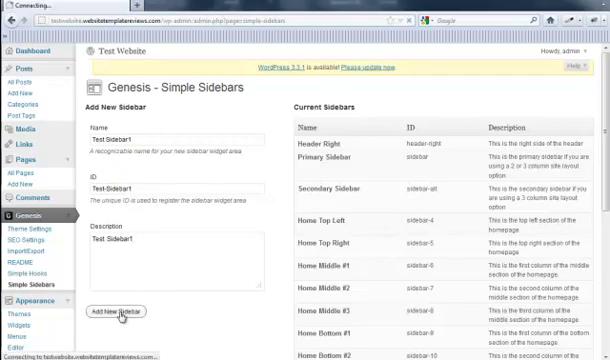
left_click(124, 312)
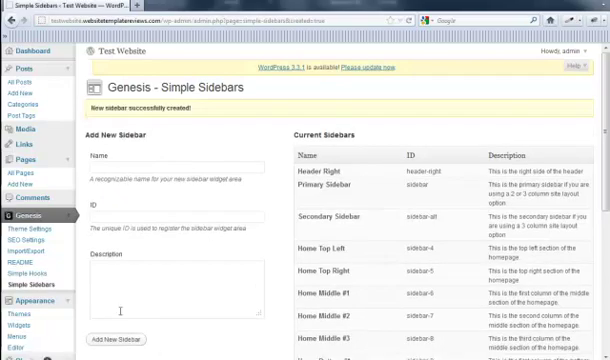
scroll("down", 3)
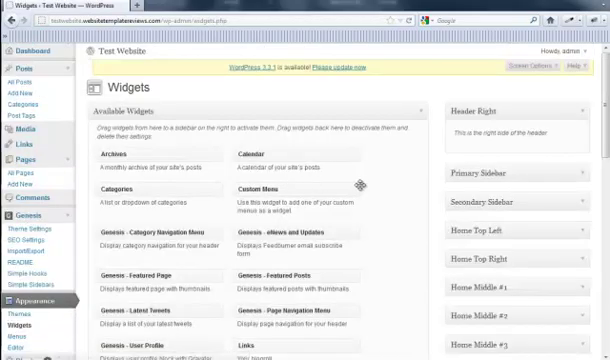
- Confirm Test Sidebar is listed on the Widgets page, then begin an Add New Post
scroll("down", 3)
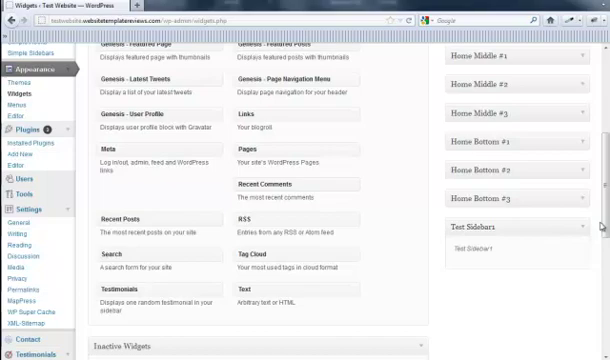
scroll("down", 3)
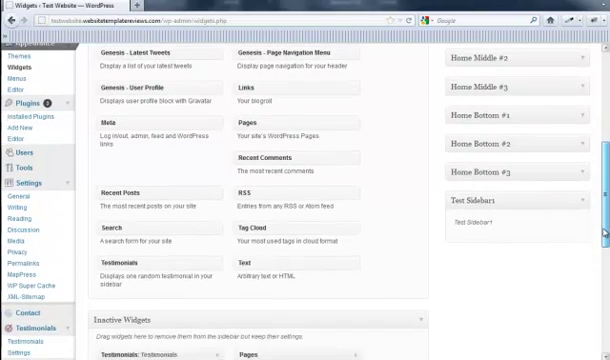
scroll("up", 3)
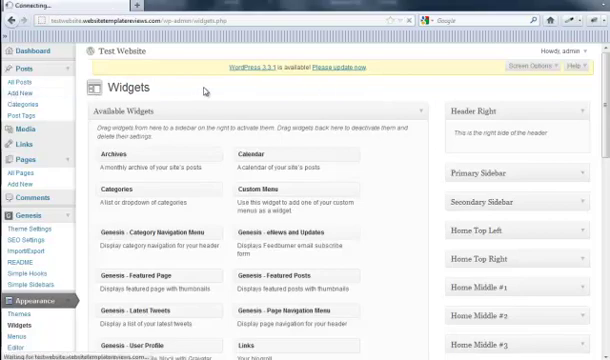
left_click(22, 76)
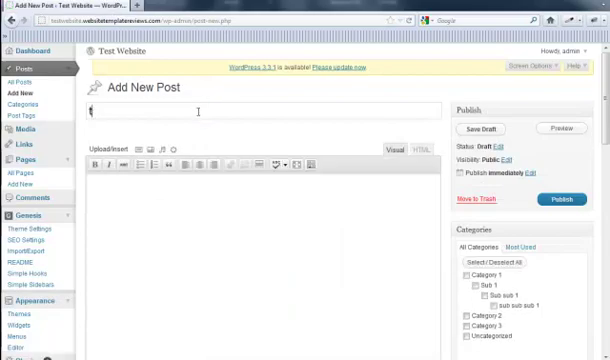
- Title the post 'test sidebar 1', review the Sidebar Selection box, and save it as a draft
type("test sidebar 1")
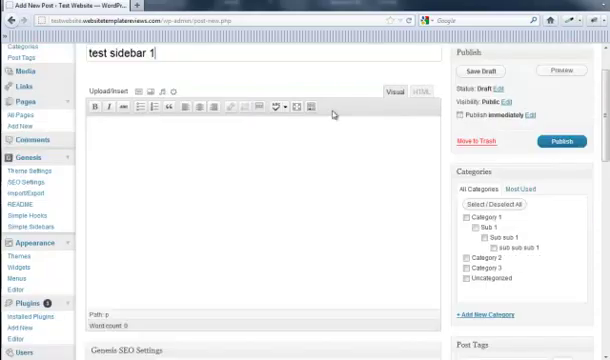
scroll("down", 3)
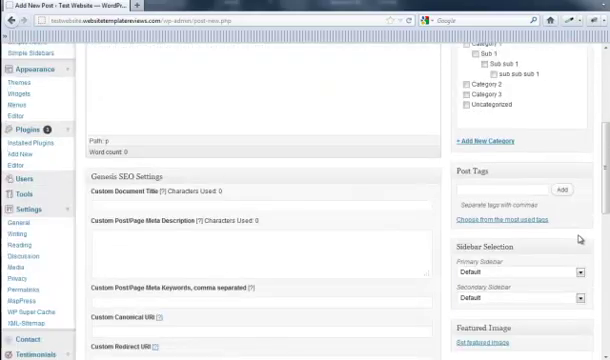
scroll("down", 3)
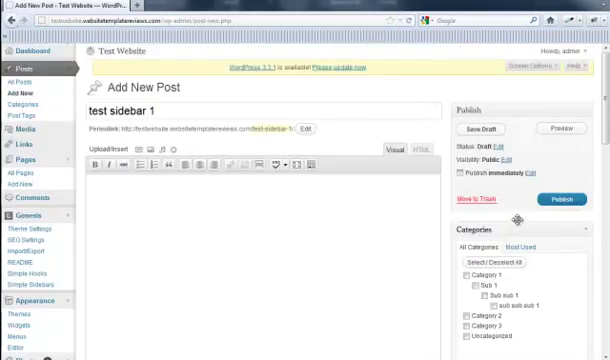
left_click(496, 128)
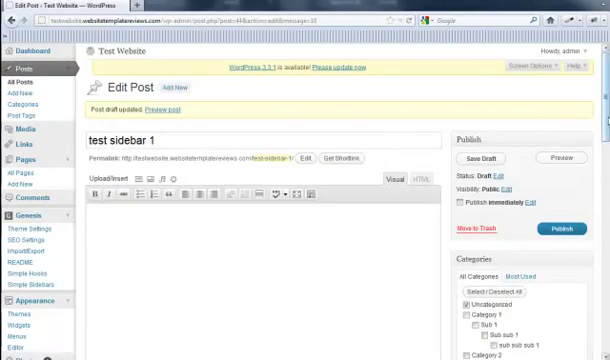
scroll("down", 3)
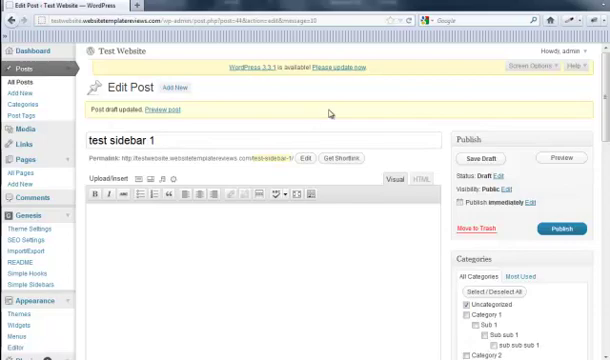
scroll("down", 3)
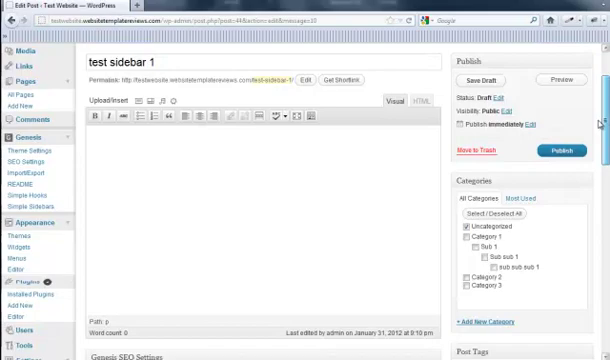
scroll("down", 3)
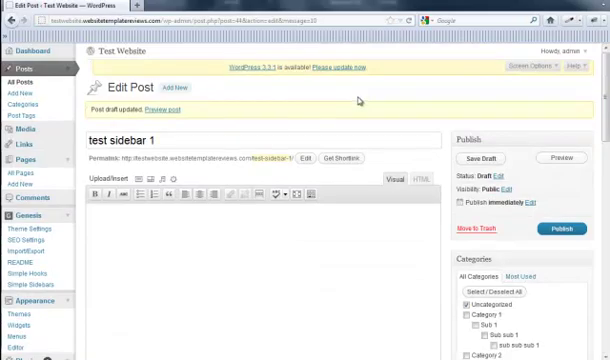
mouse_move(350, 104)
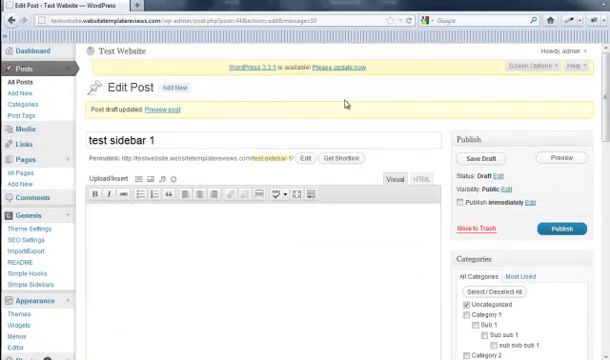